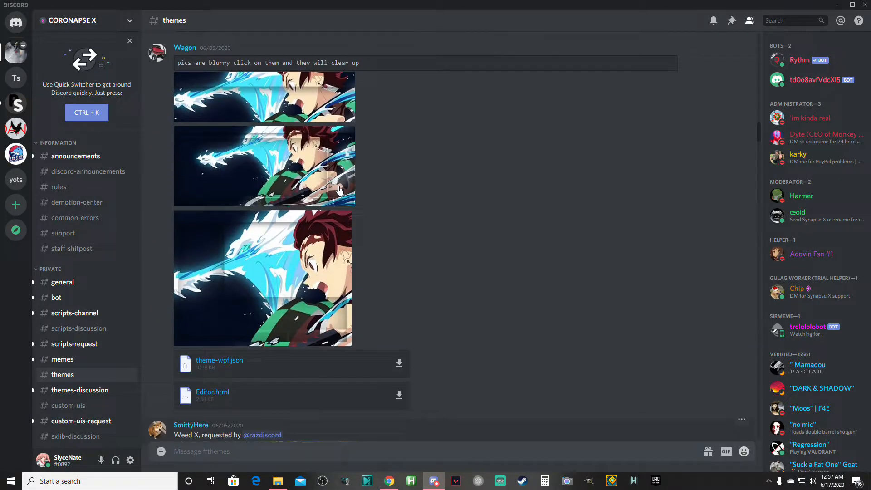
Scroll the #themes channel and move the Synapse-X folder window aside.
scroll(down, 3)
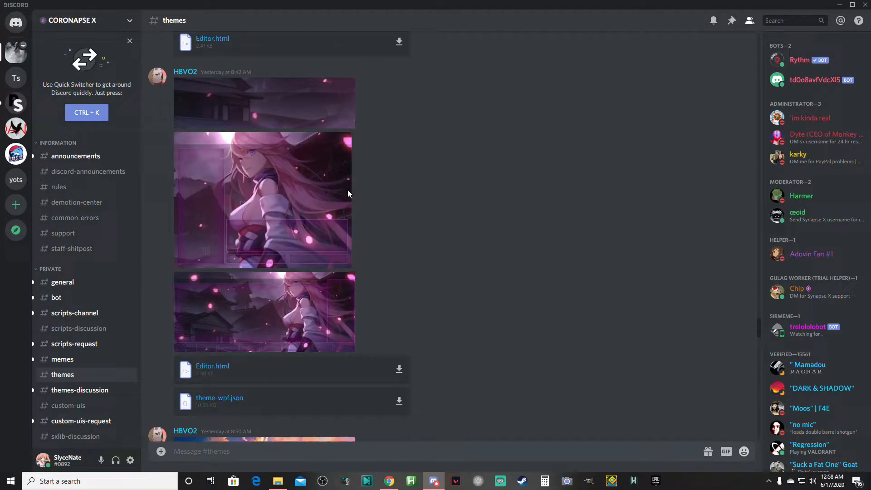
scroll(down, 3)
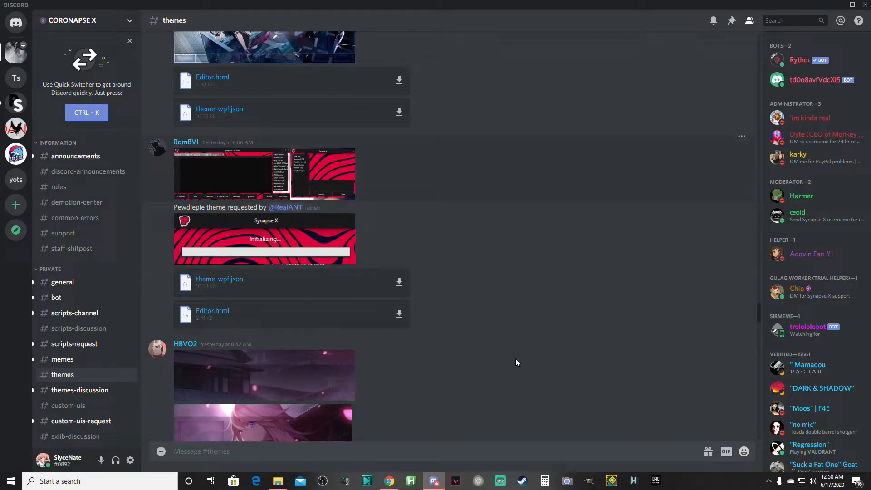
click(278, 481)
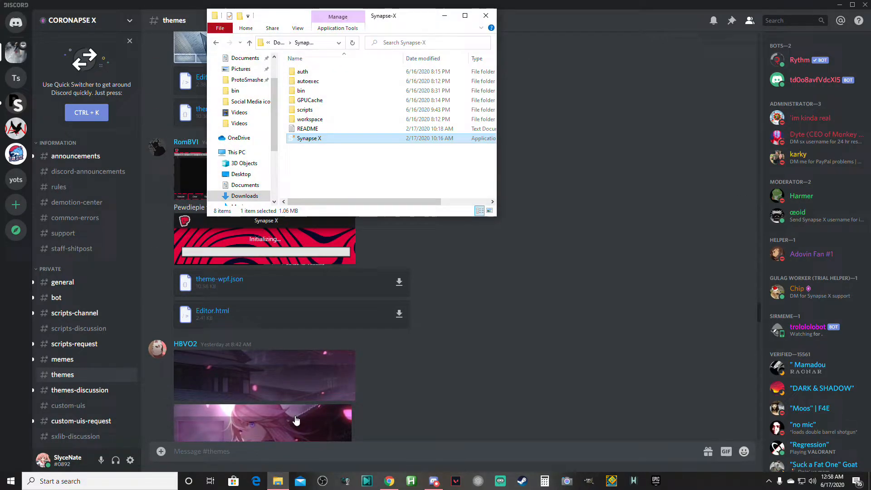
drag(384, 16, 584, 77)
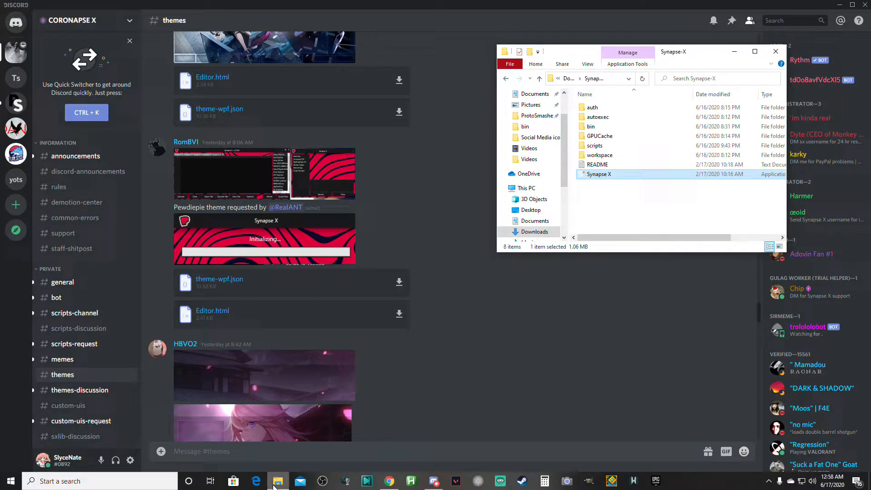
right_click(278, 480)
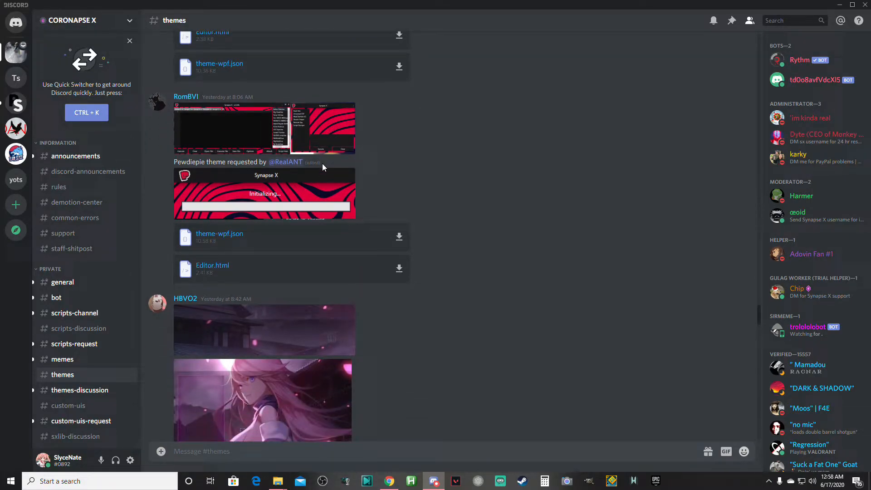
Scroll down #themes to the Anonymous X and Floating Planets theme posts.
scroll(down, 3)
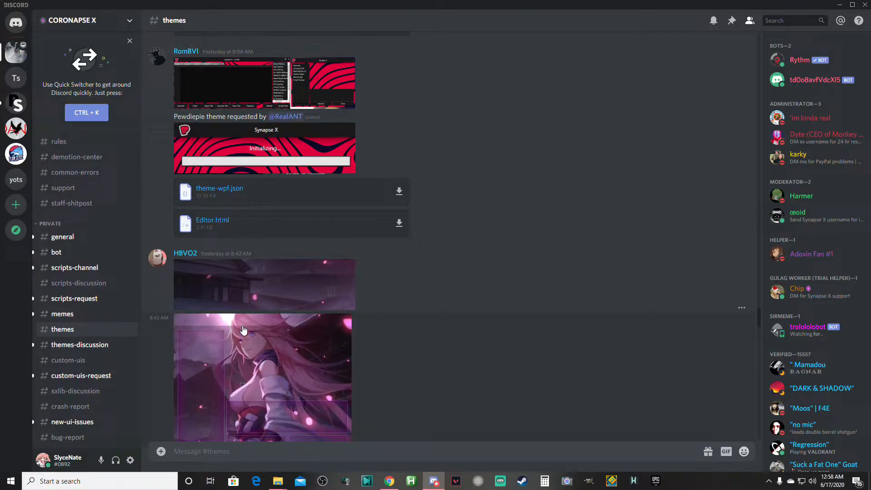
mouse_move(138, 235)
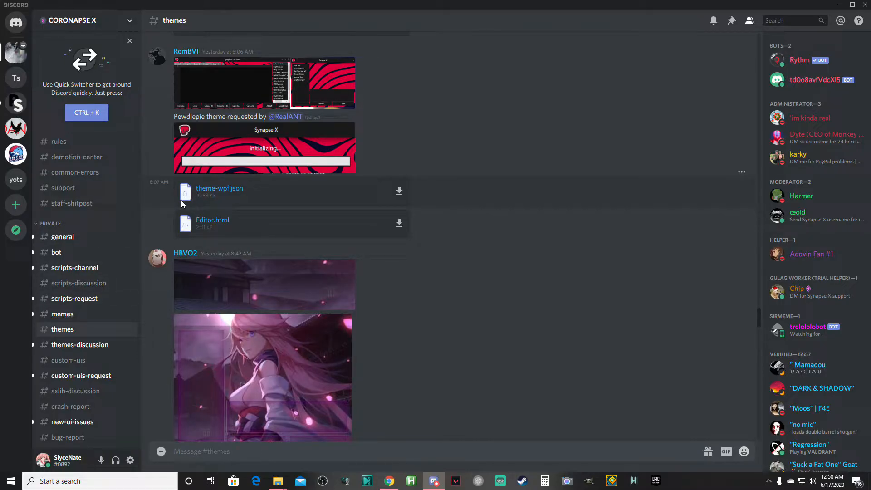
scroll(down, 3)
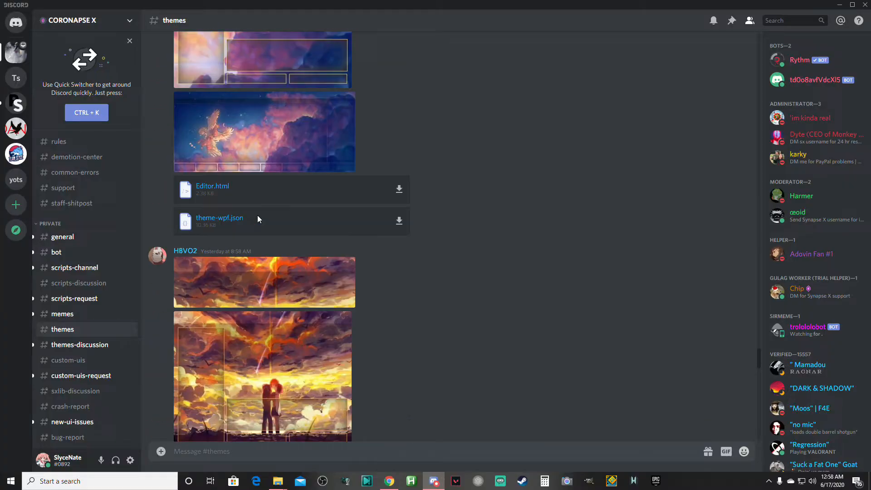
scroll(down, 3)
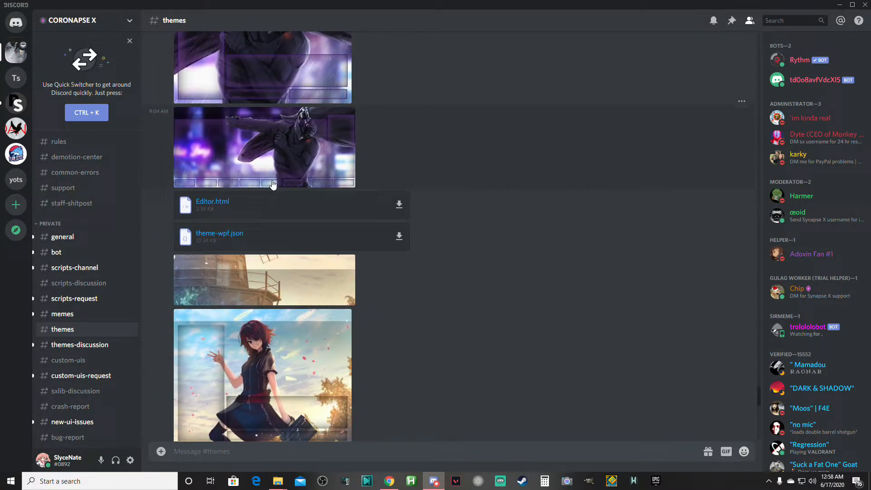
scroll(down, 3)
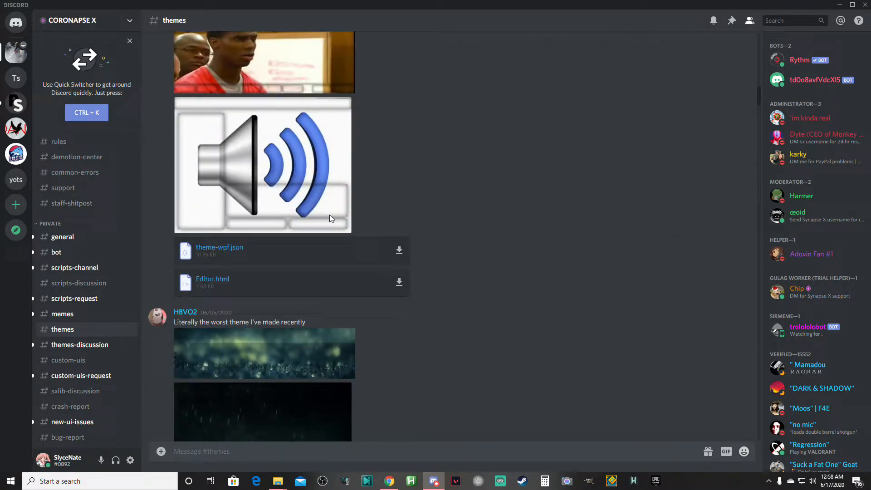
scroll(down, 3)
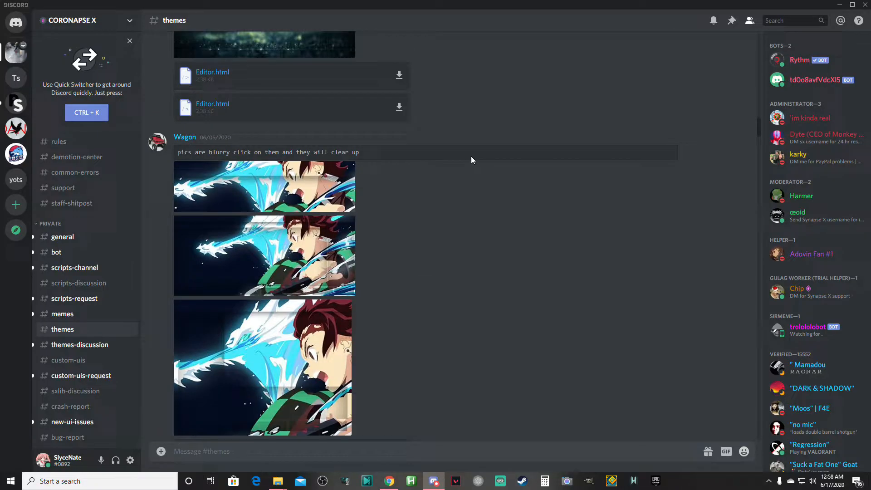
scroll(down, 3)
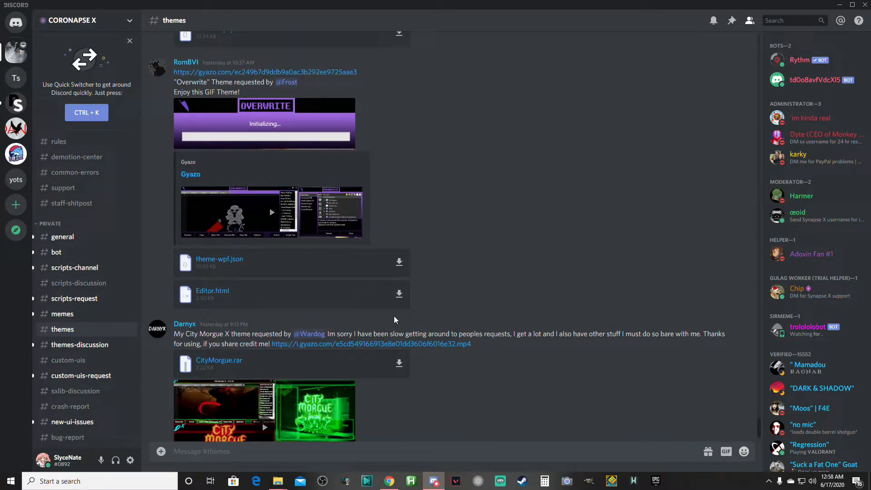
scroll(down, 3)
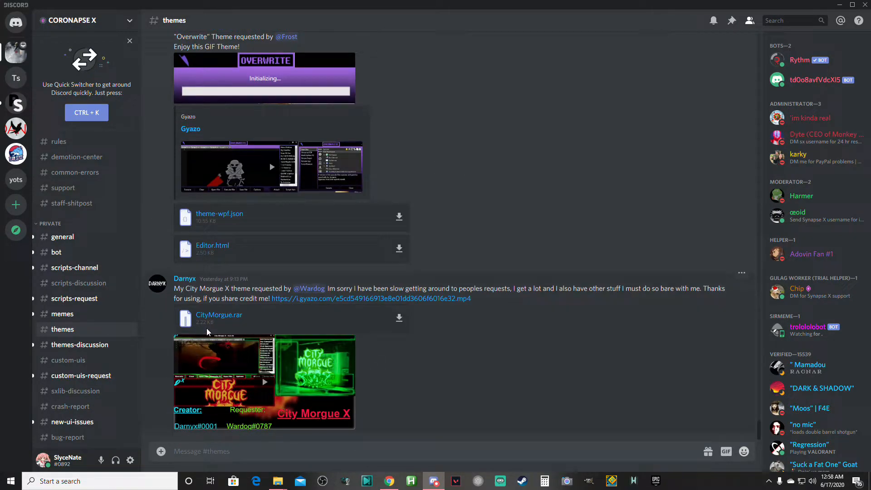
scroll(down, 3)
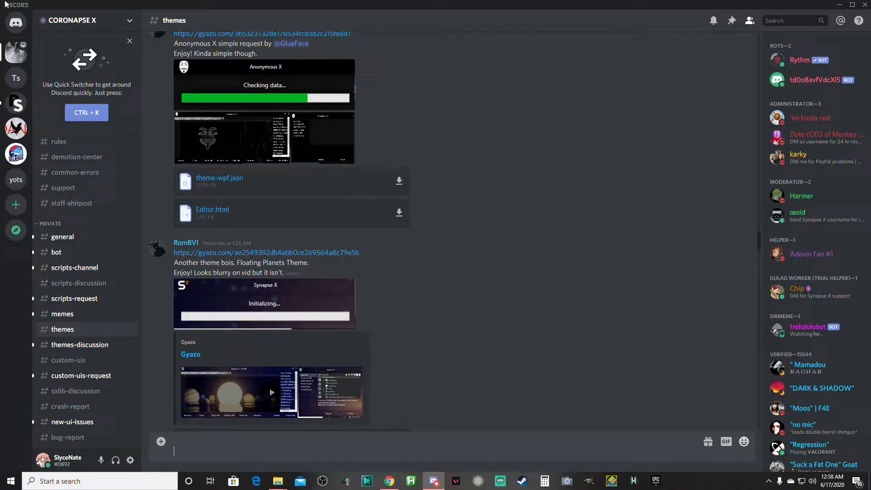
scroll(down, 3)
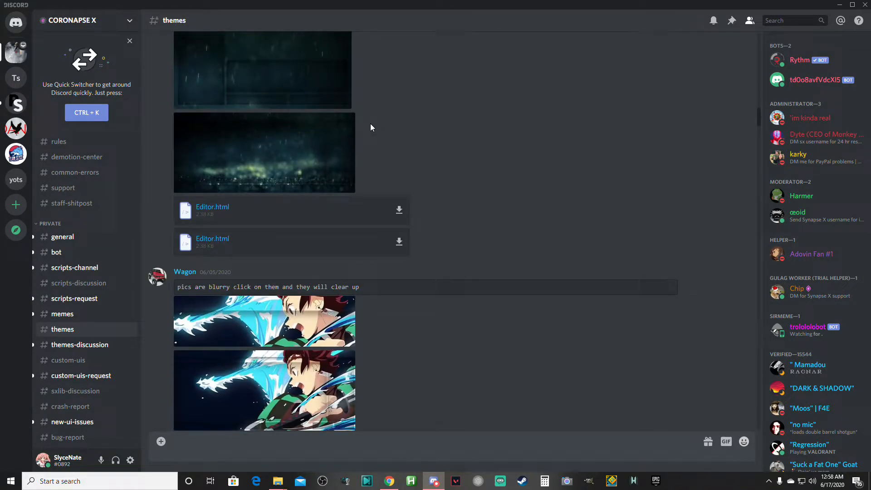
scroll(down, 3)
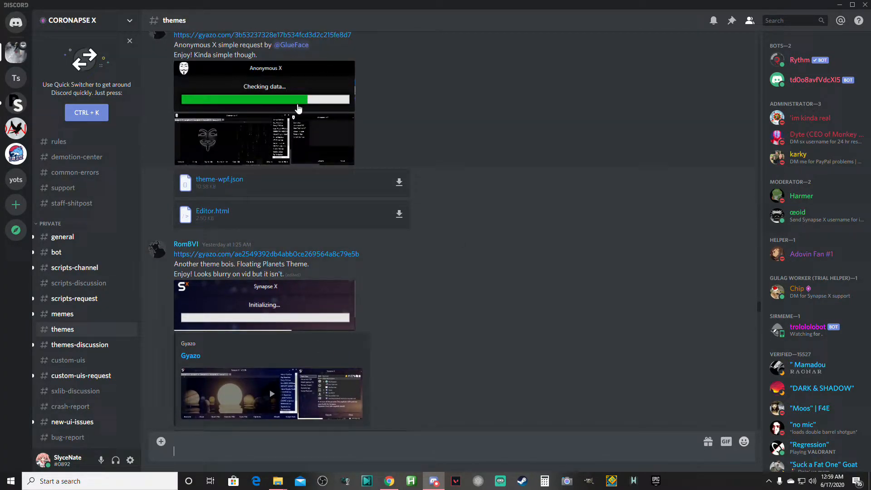
mouse_move(315, 159)
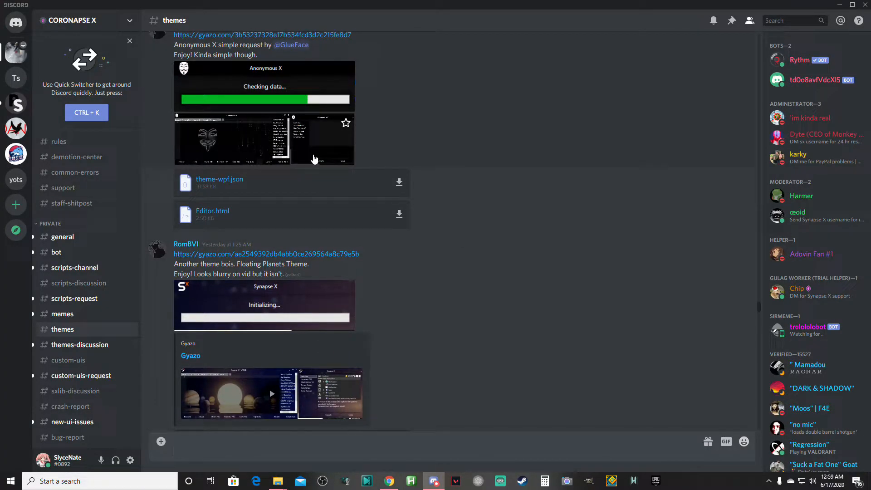
mouse_move(393, 194)
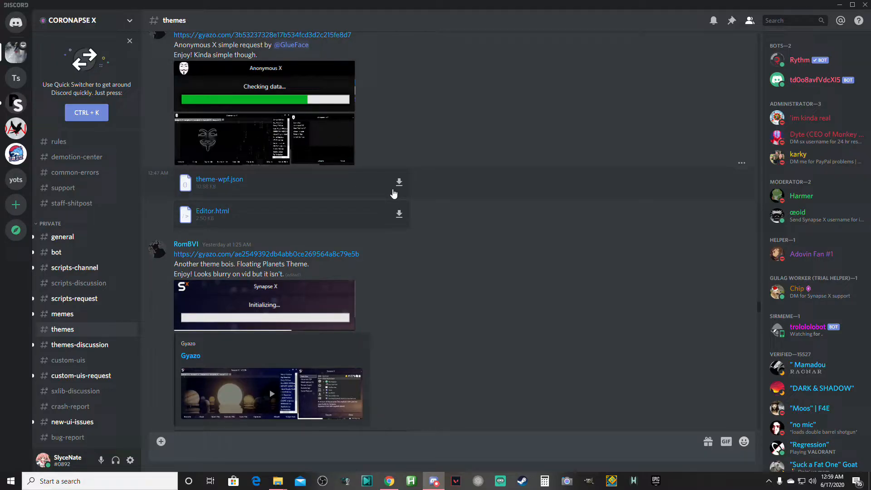
mouse_move(475, 145)
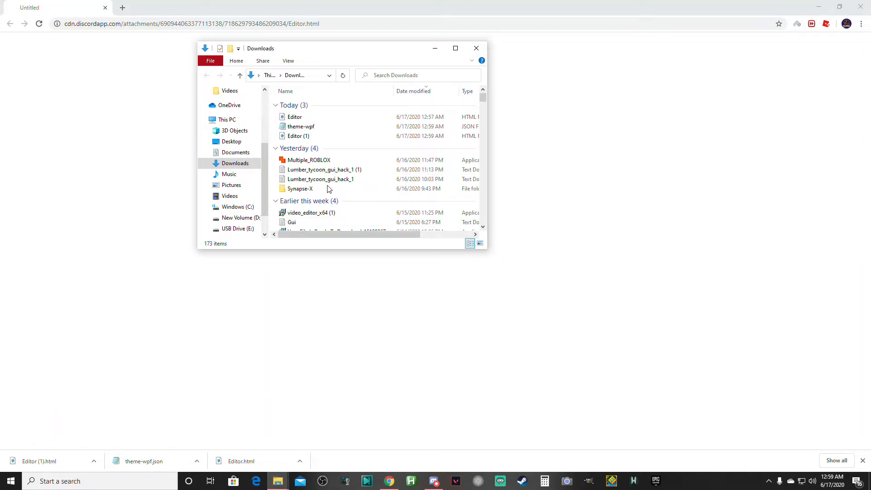
click(299, 135)
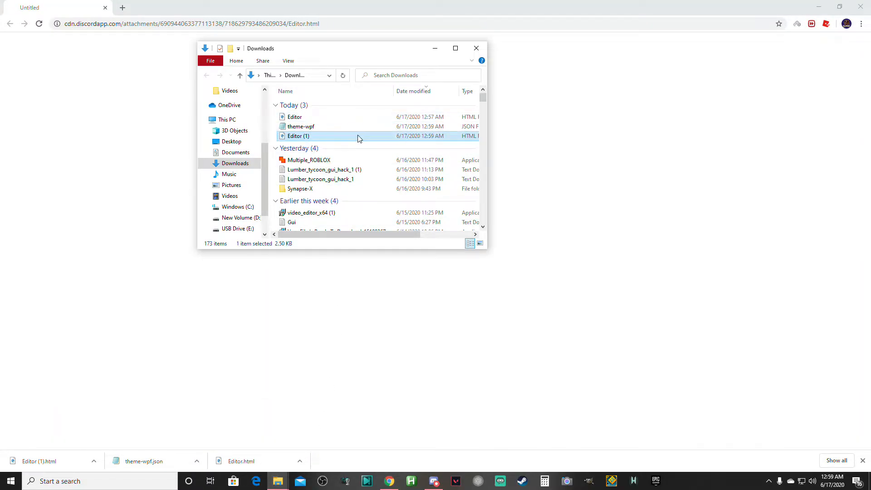
right_click(299, 136)
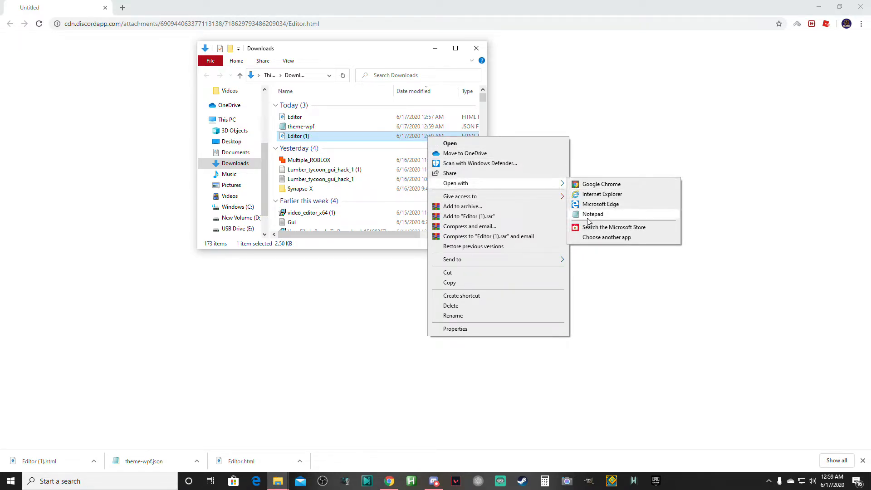
click(606, 237)
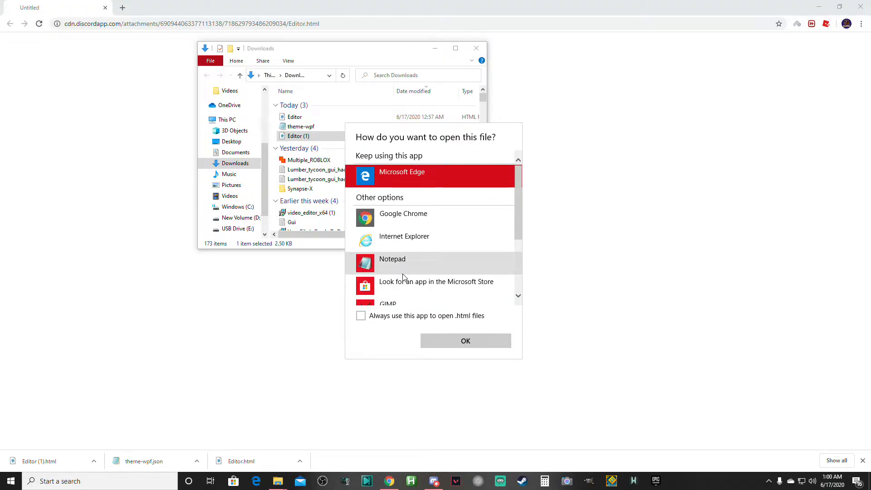
click(466, 341)
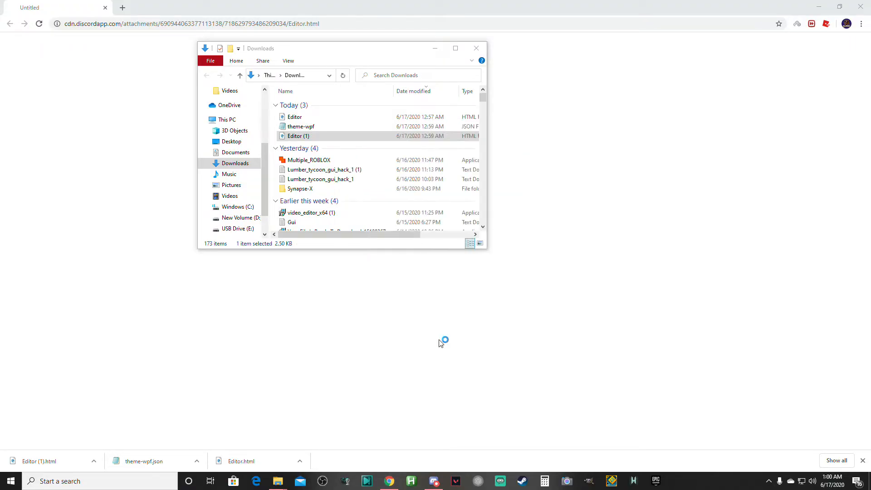
double_click(299, 136)
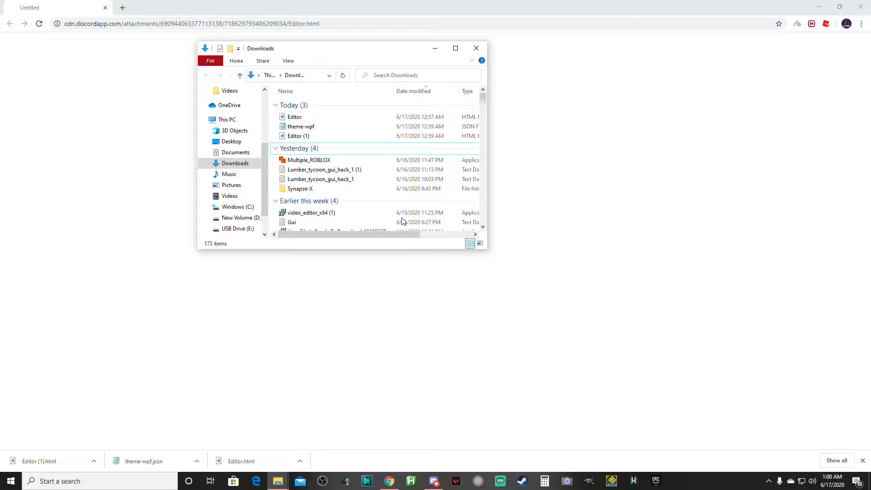
Open Synapse-X\bin in a second window and select the newest Editor download.
double_click(300, 188)
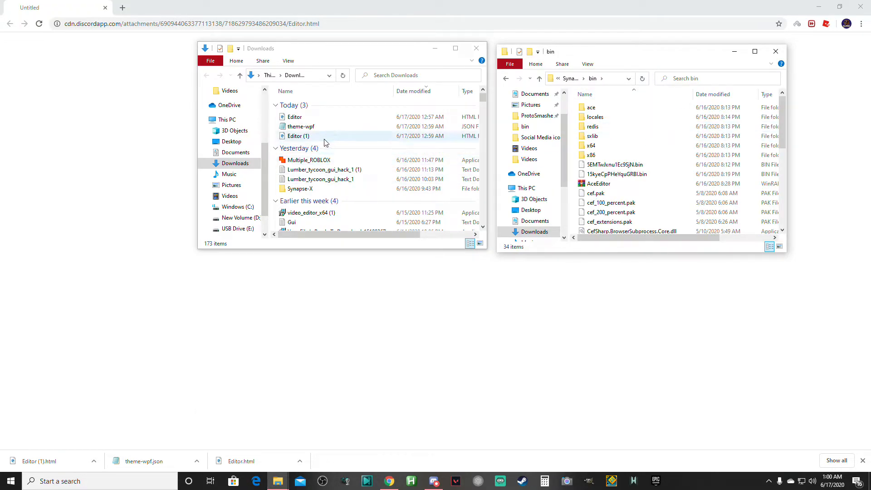
click(298, 136)
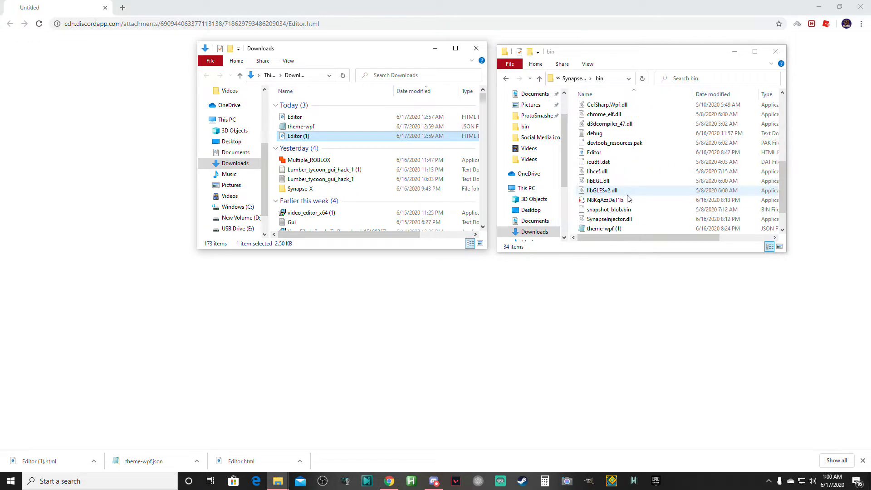
right_click(299, 136)
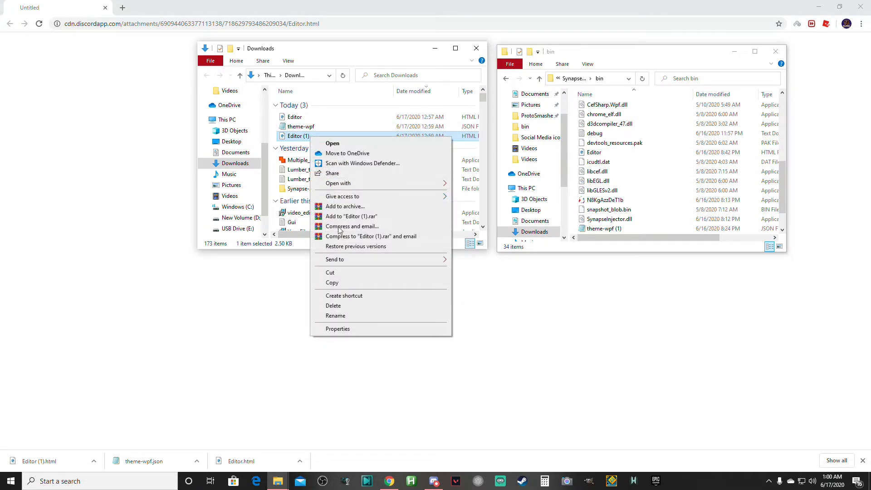
Rename the older Editor download in Downloads to Editor2.
click(336, 316)
text(2)
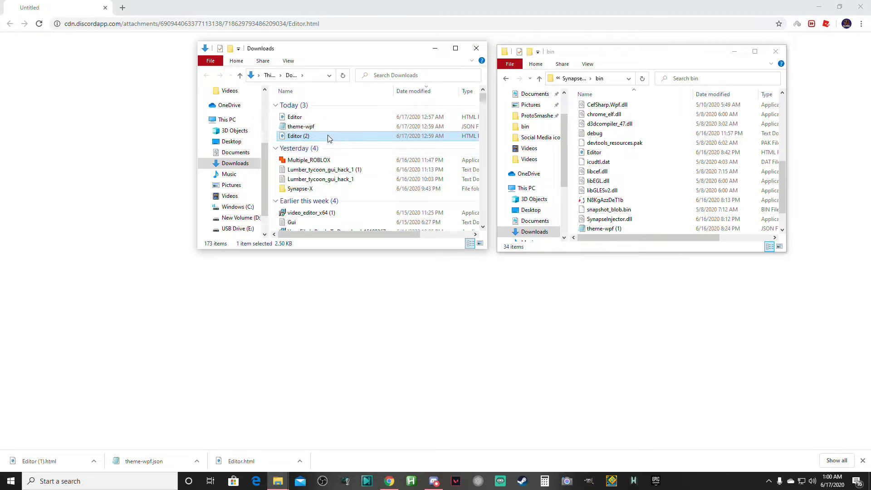
right_click(300, 136)
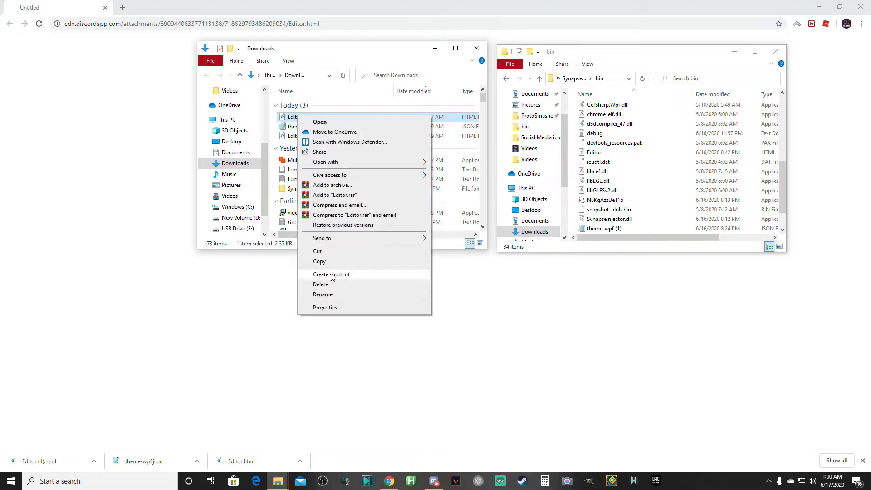
click(322, 294)
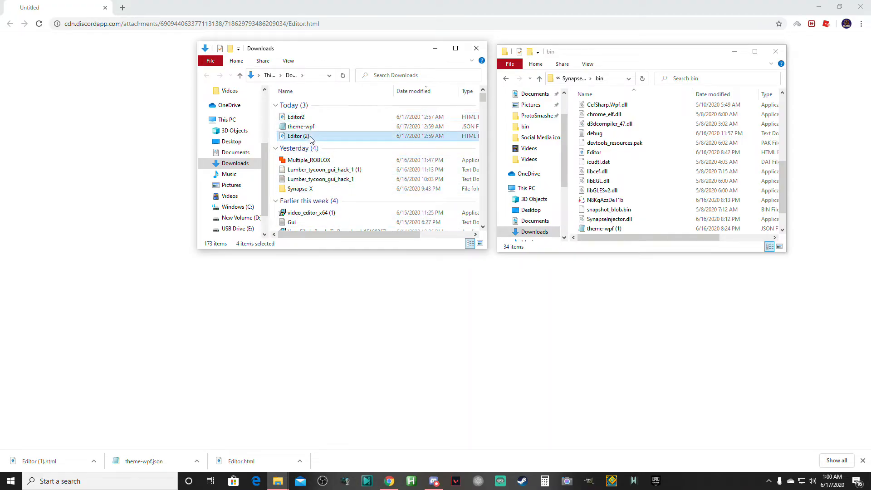
click(297, 137)
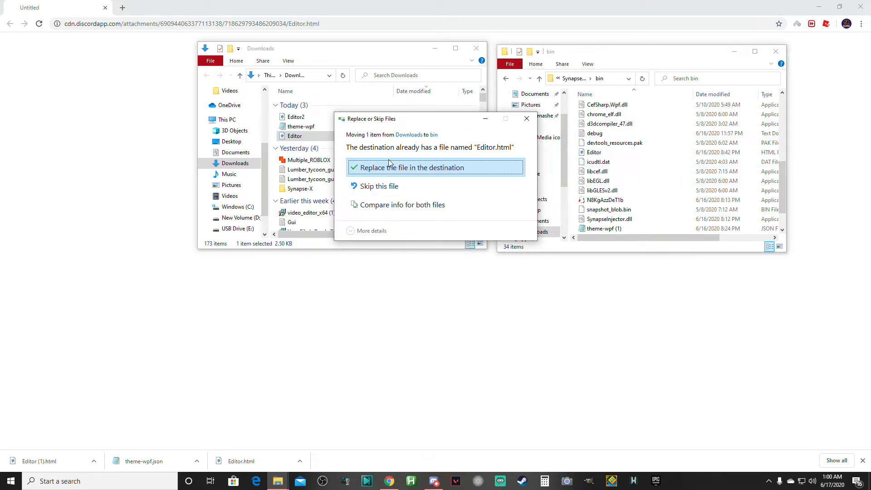
Replace Editor.html in bin with the new Editor, then move theme-wpf into bin.
click(412, 167)
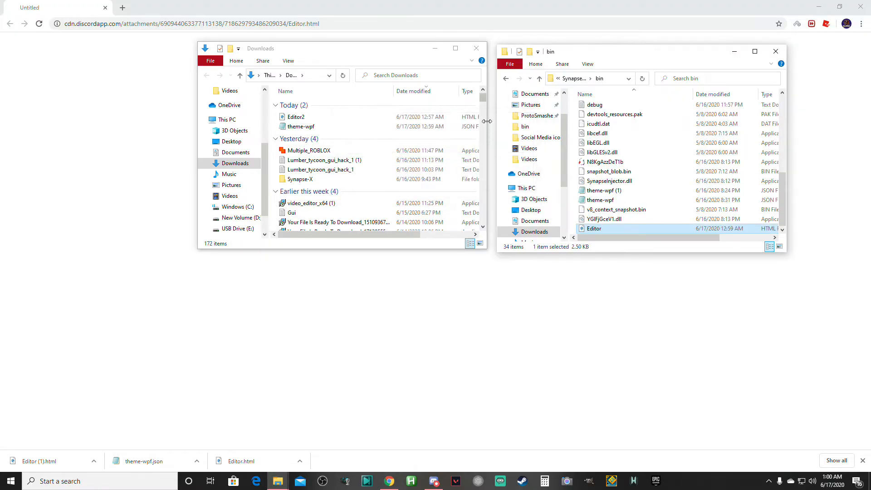
click(299, 127)
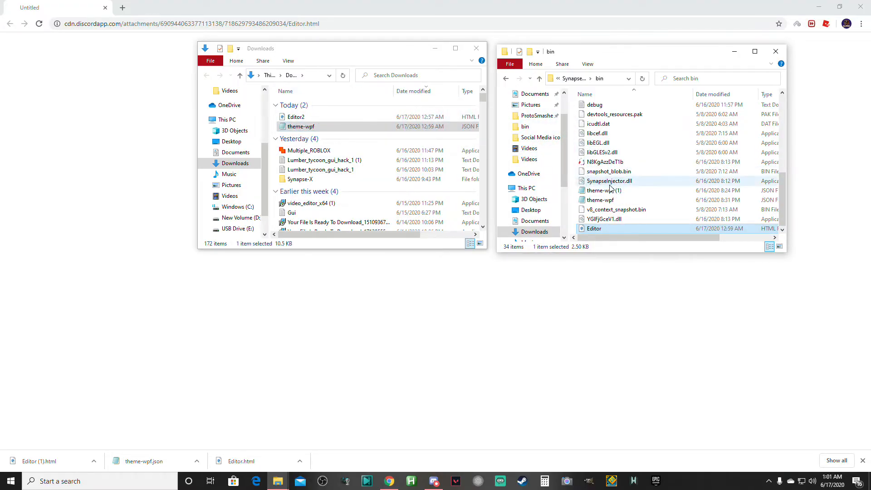
drag(300, 126, 600, 190)
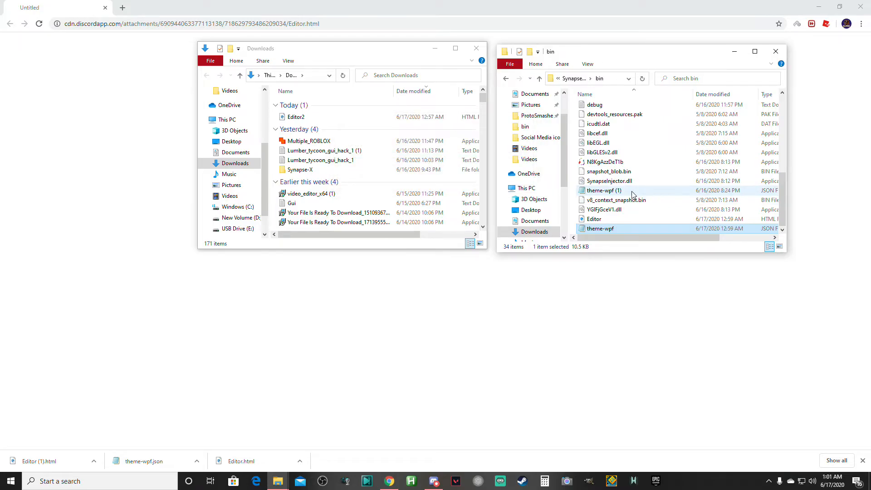
right_click(602, 190)
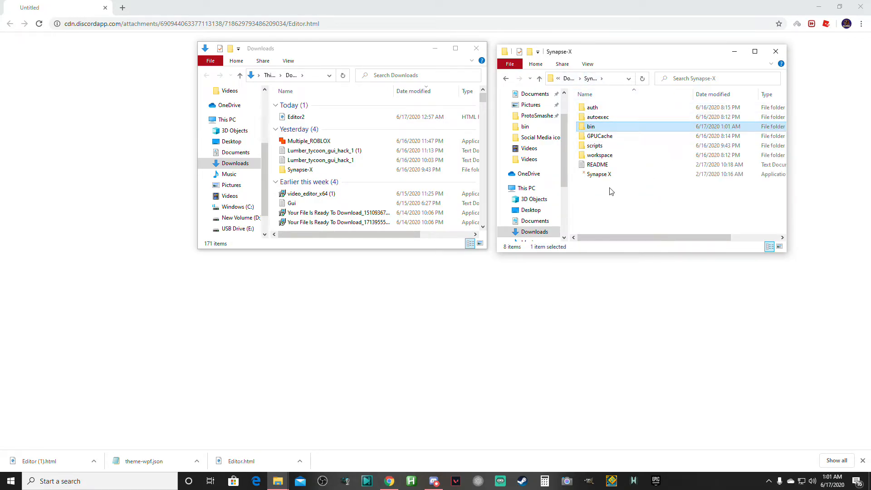
Launch the Synapse X application from the Synapse-X folder.
click(599, 174)
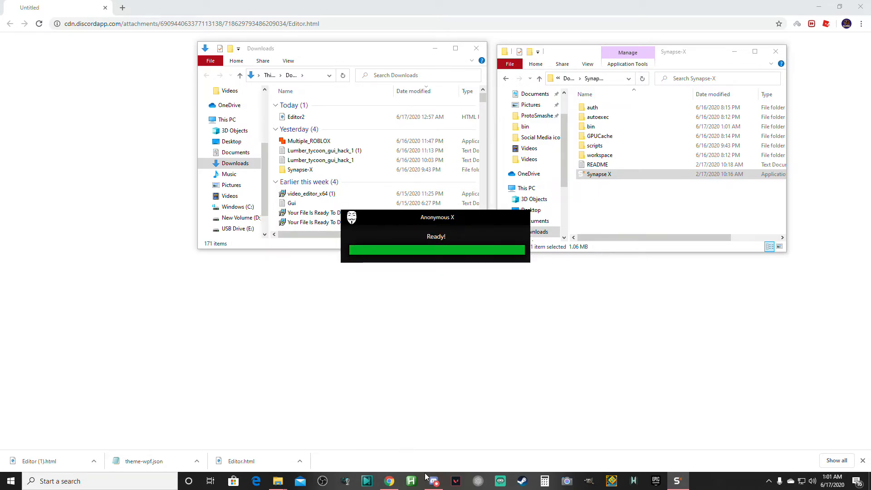
click(433, 481)
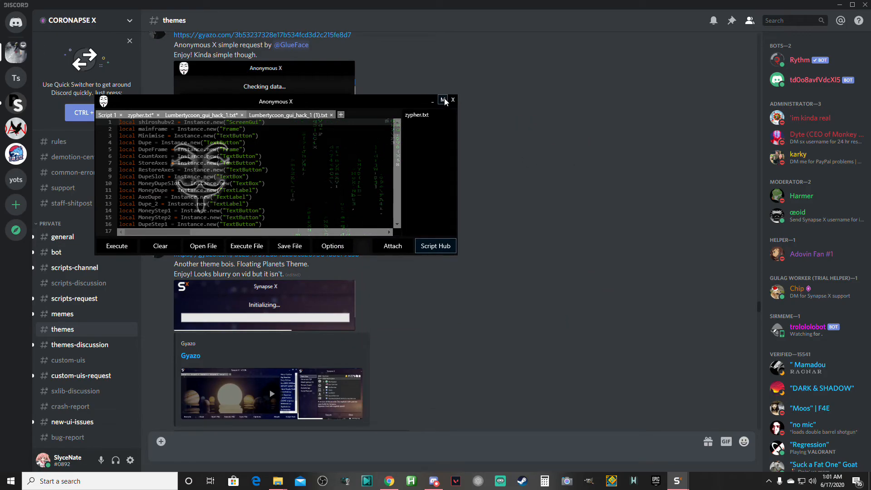
Minimize the Synapse X window and restore it from the taskbar.
click(453, 100)
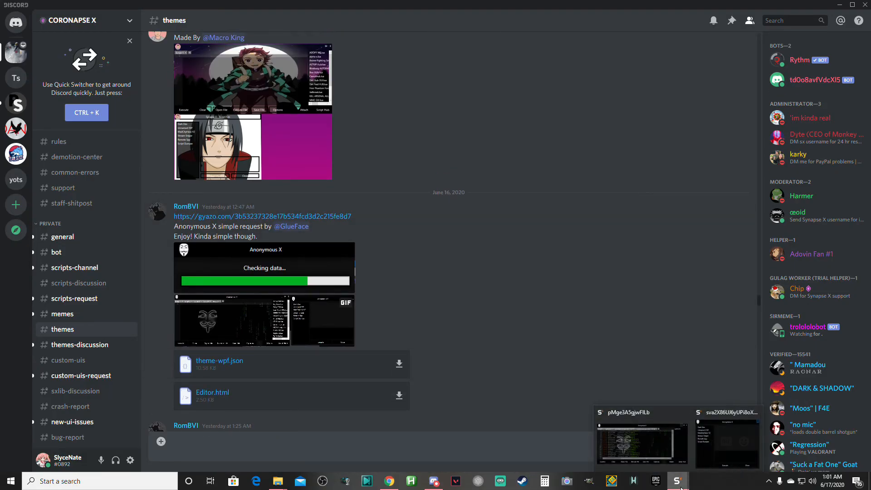
click(642, 444)
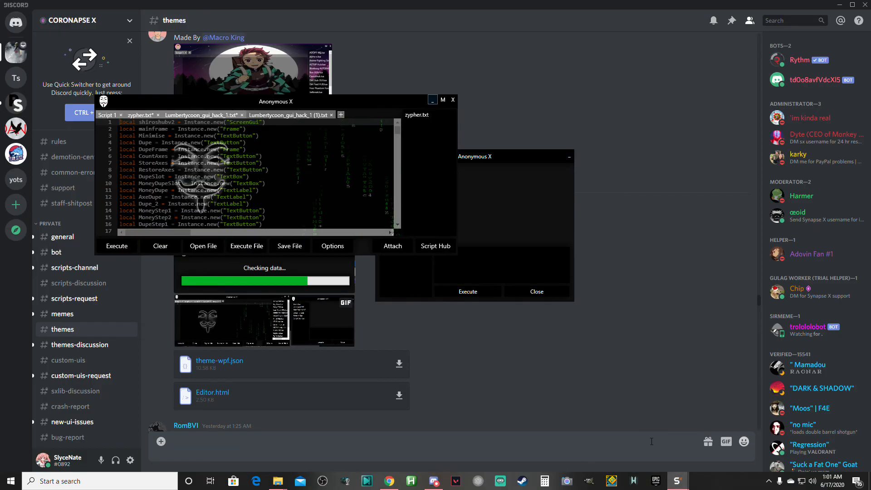